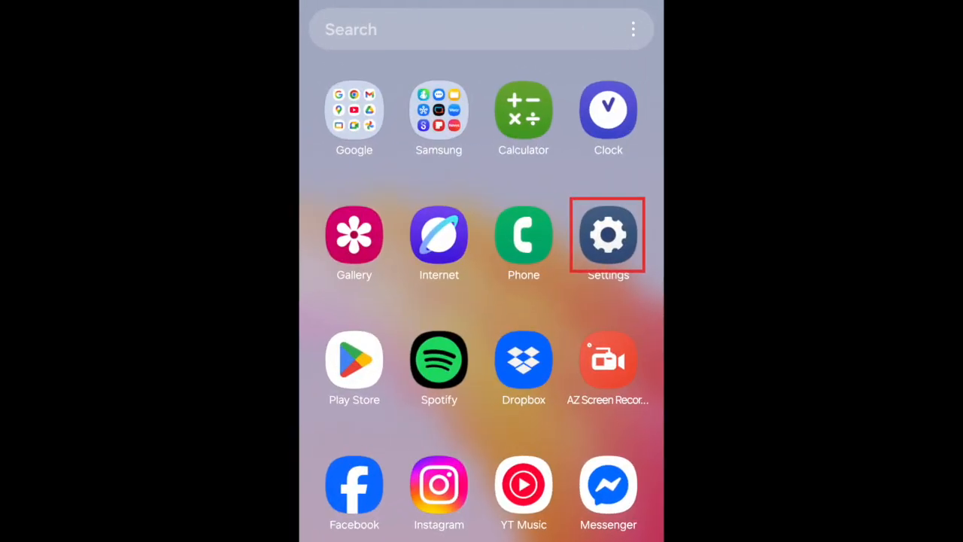
- Launch Settings, scroll down the list, and choose Google to reach Google services
left_click(608, 234)
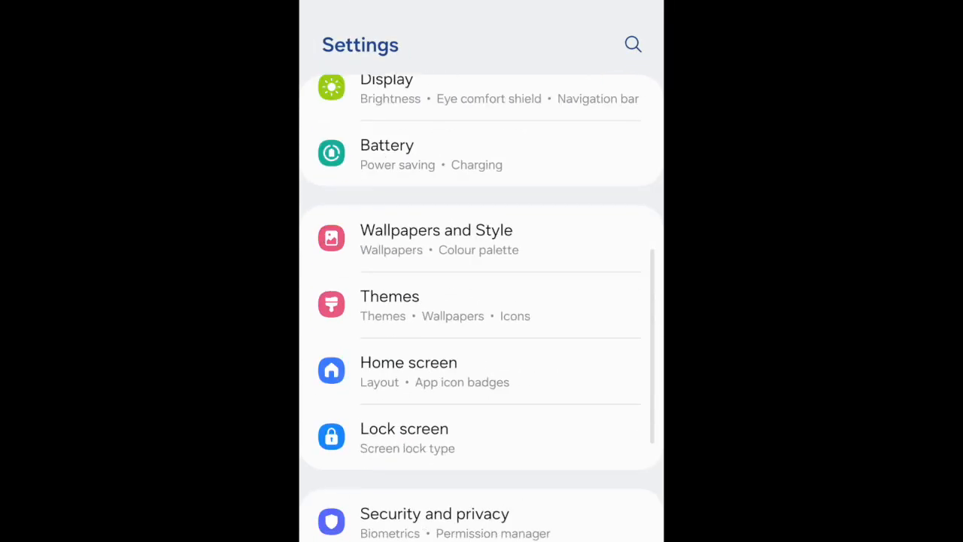
scroll("down", 3)
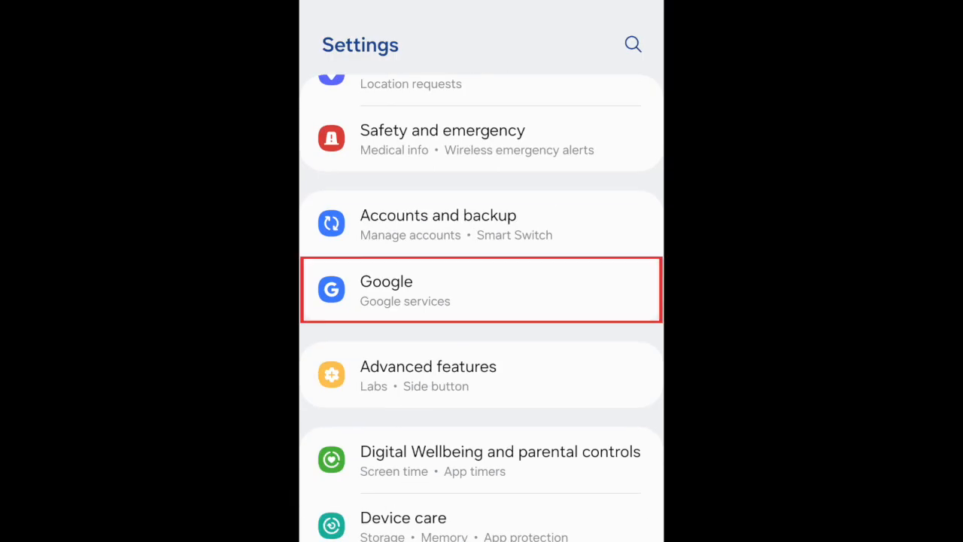
left_click(482, 290)
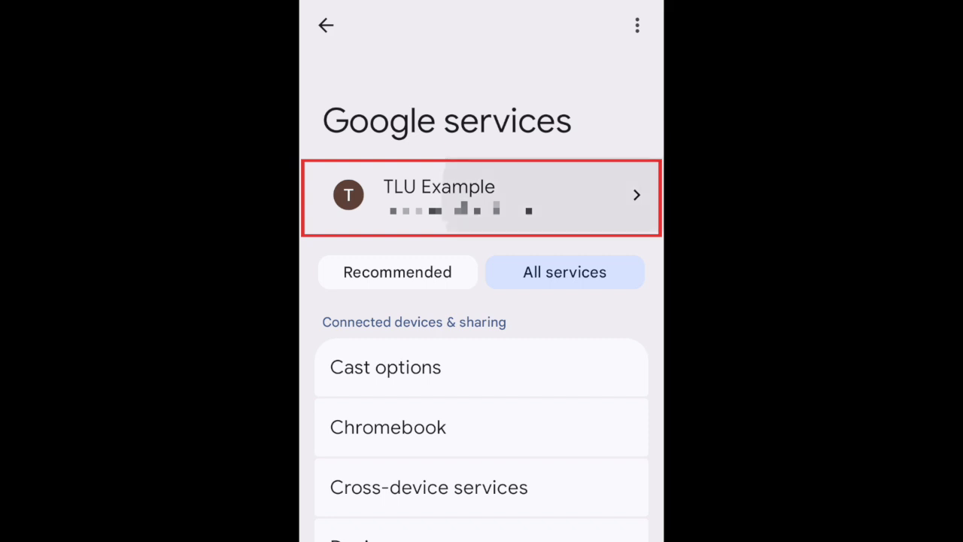
- Select the signed-in account and choose 'Manage your Google Account'
left_click(481, 198)
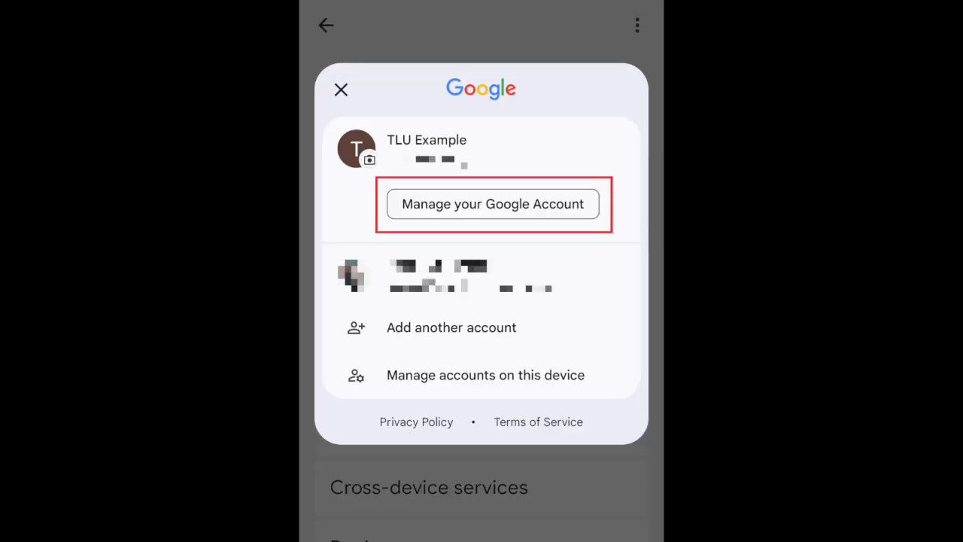
left_click(493, 204)
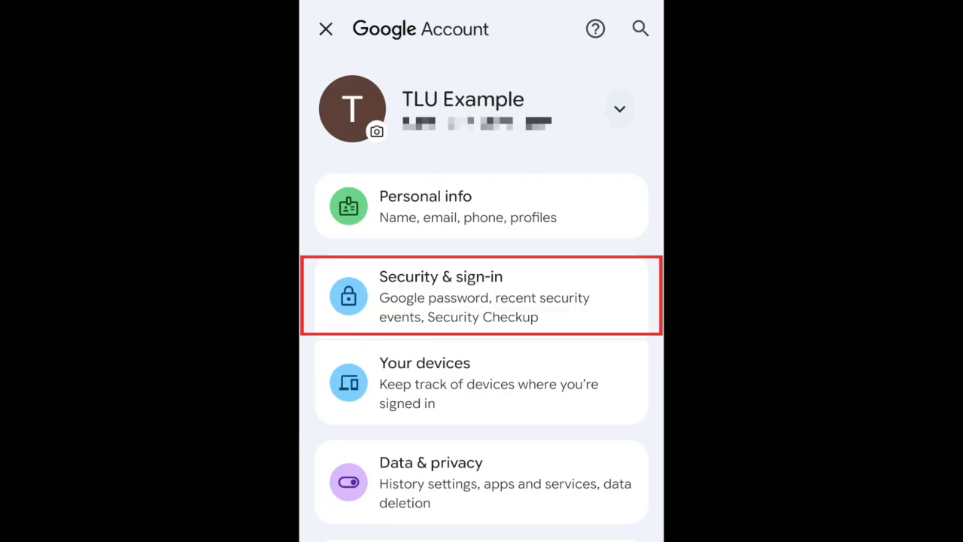
- Go to Security & sign-in, then Password, to reach the new password form
left_click(482, 296)
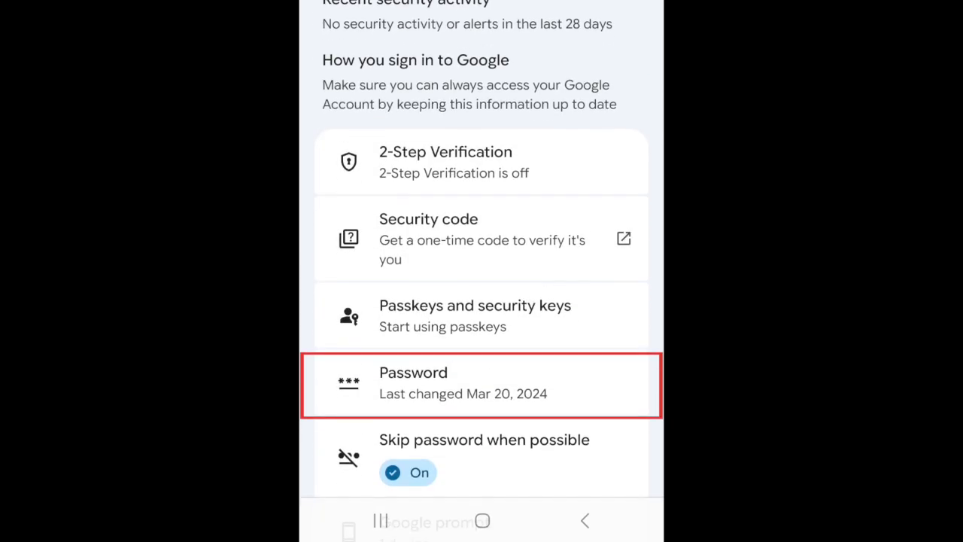
left_click(481, 385)
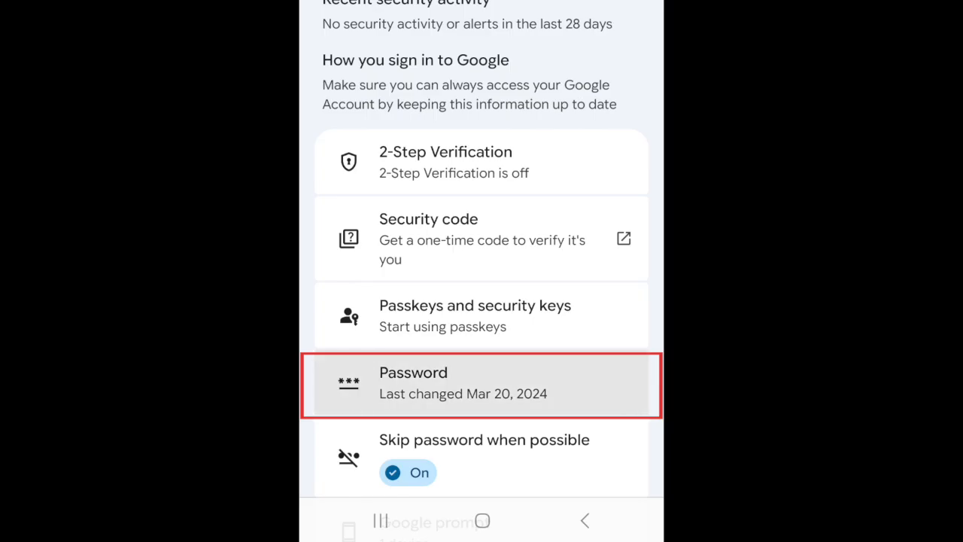
left_click(481, 385)
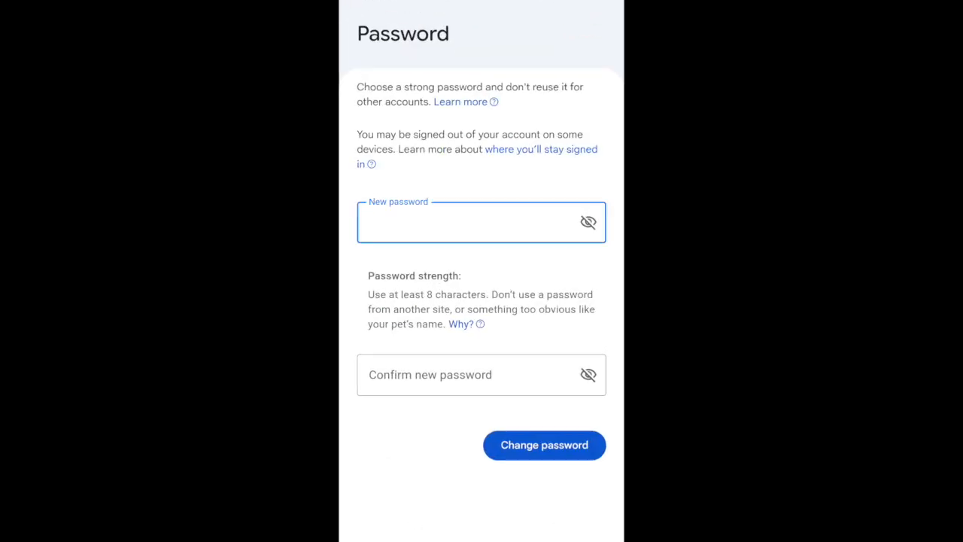
- Submit the new, confirmed password with Change password and get the success message
scroll("down", 3)
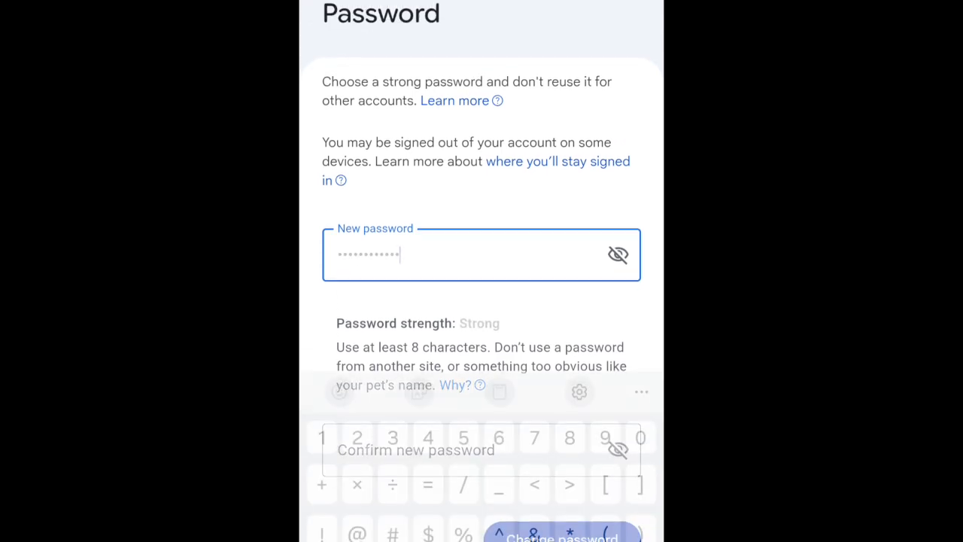
scroll("down", 3)
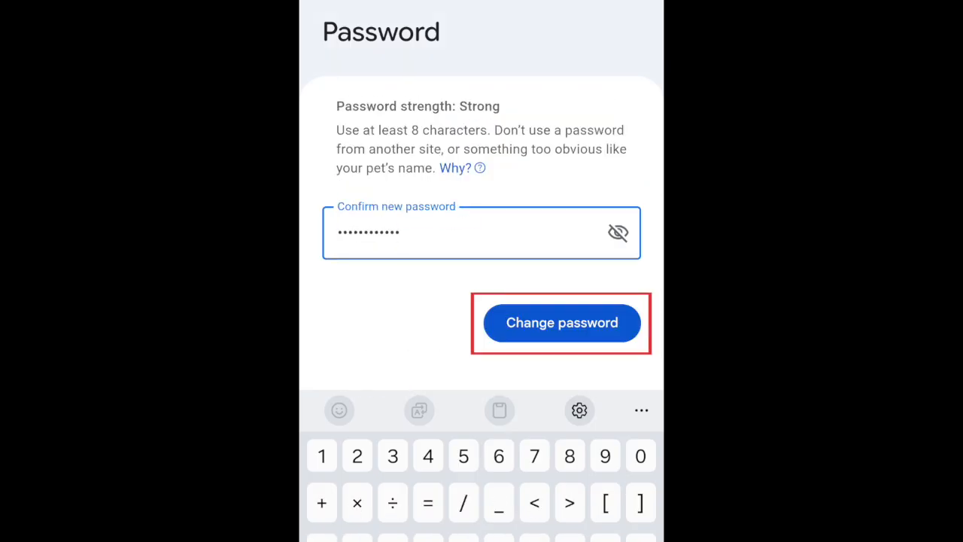
left_click(562, 323)
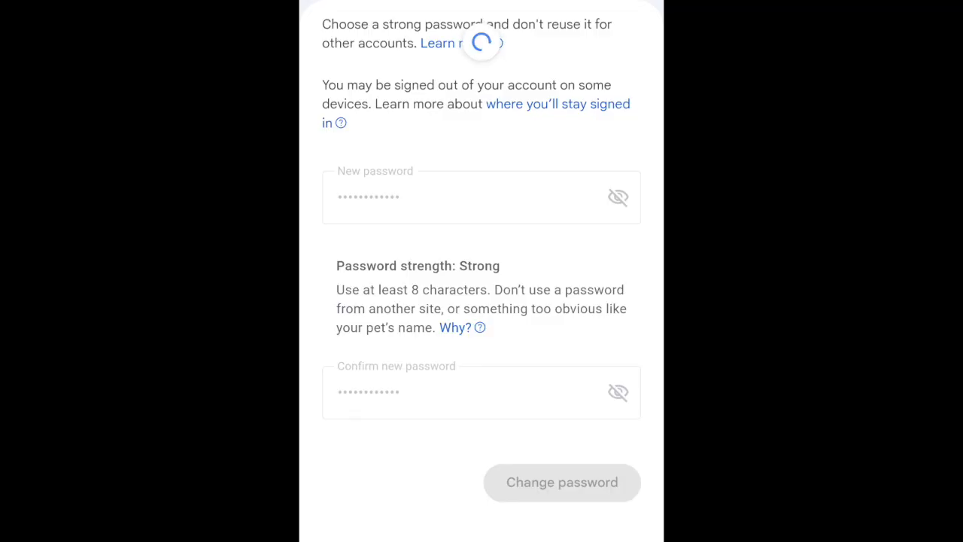
left_click(562, 481)
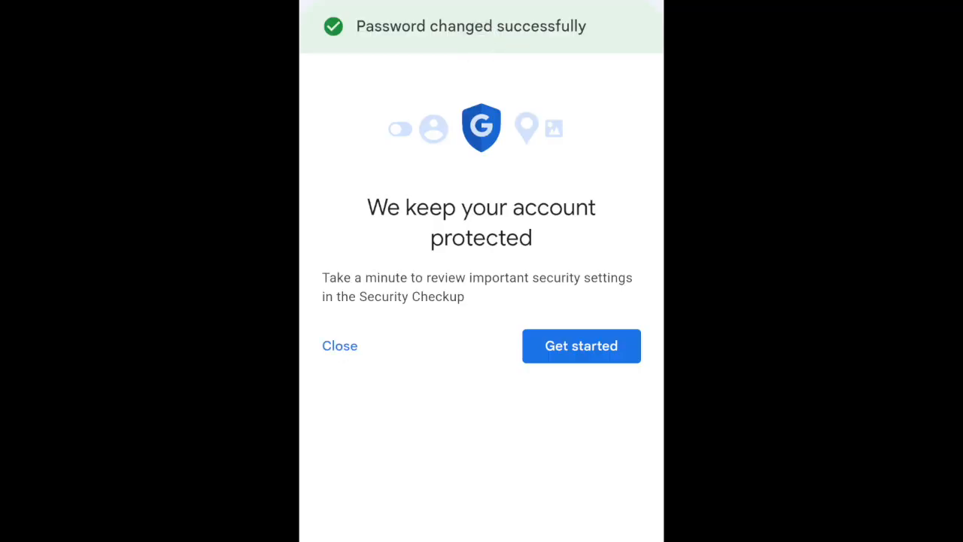